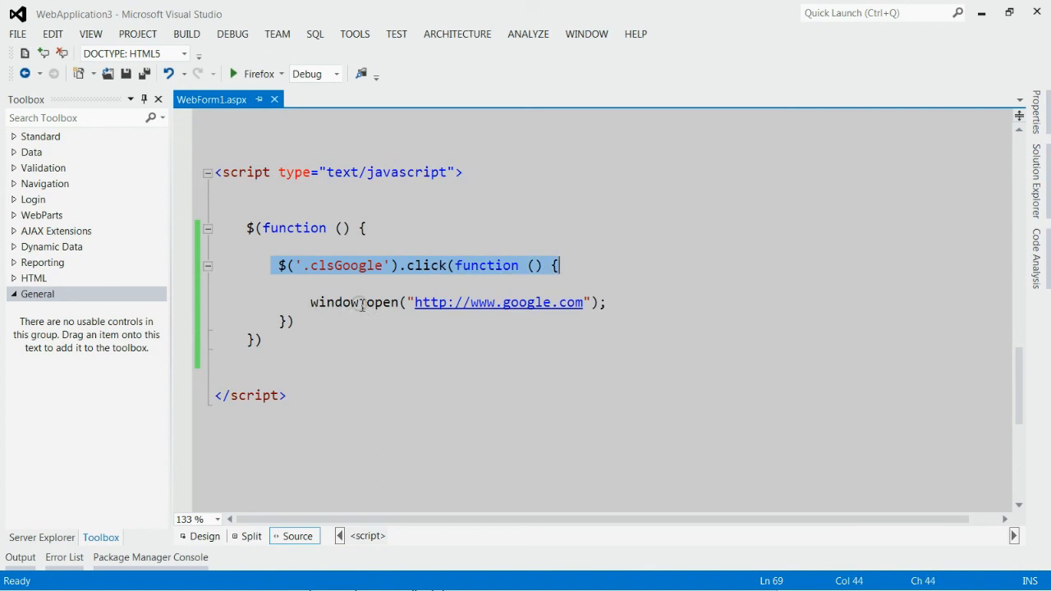
Run the web app in Firefox and test Google.Com, which opens Google in a new tab.
click(308, 302)
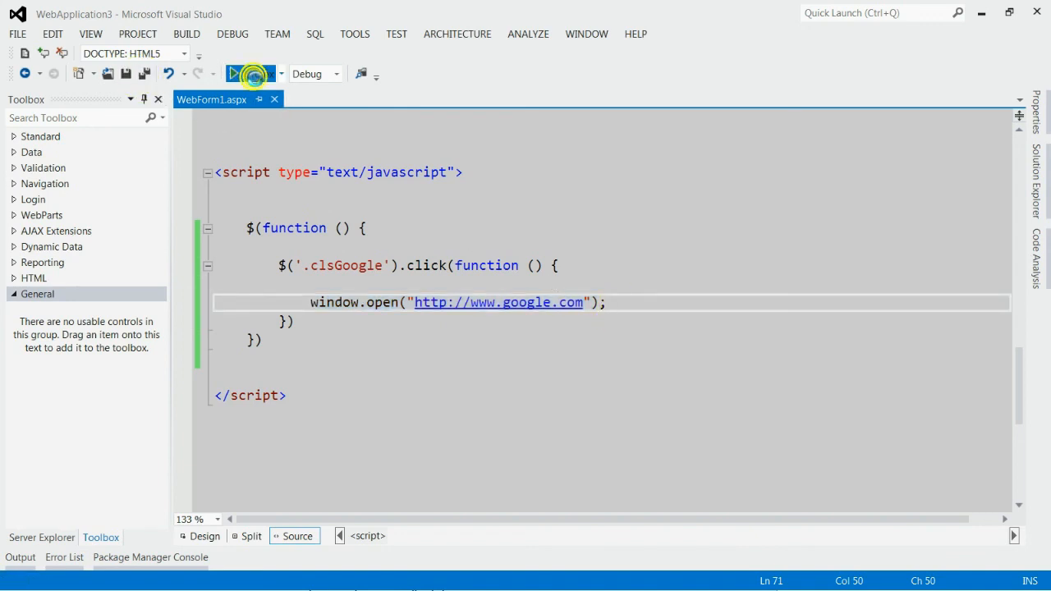
click(251, 73)
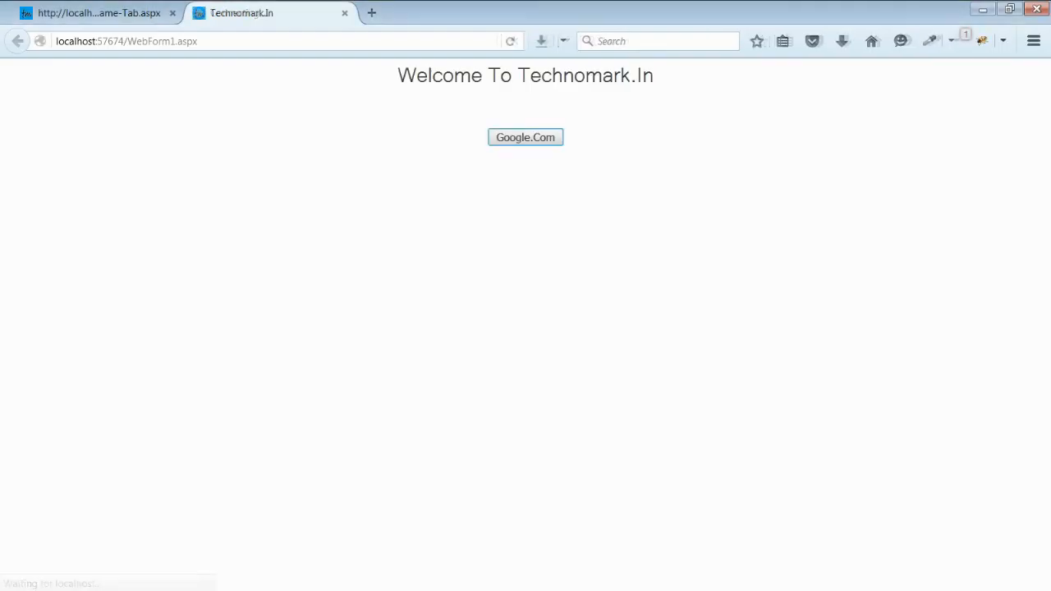
click(524, 137)
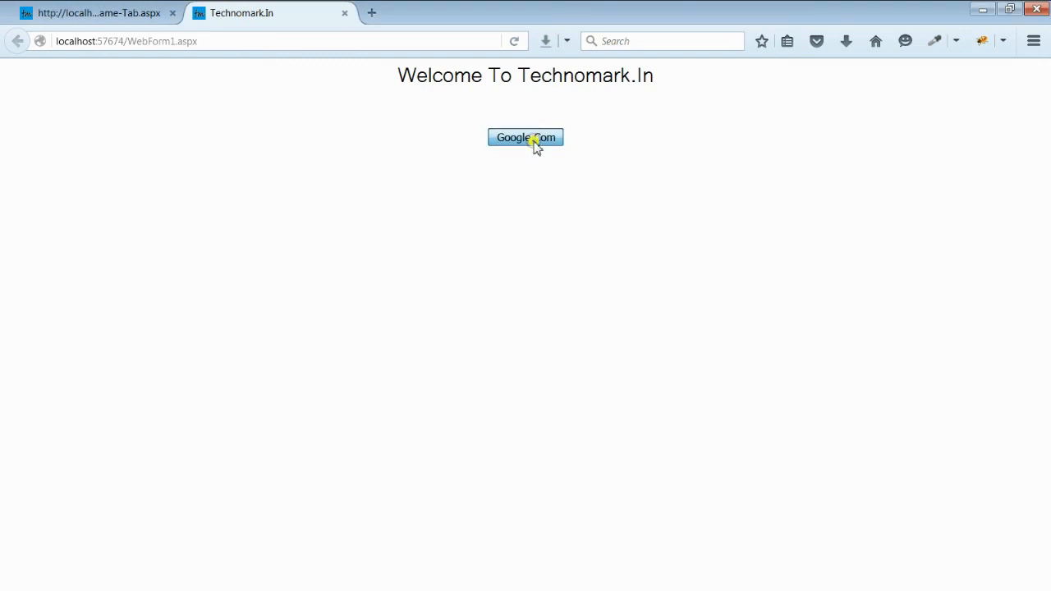
click(525, 137)
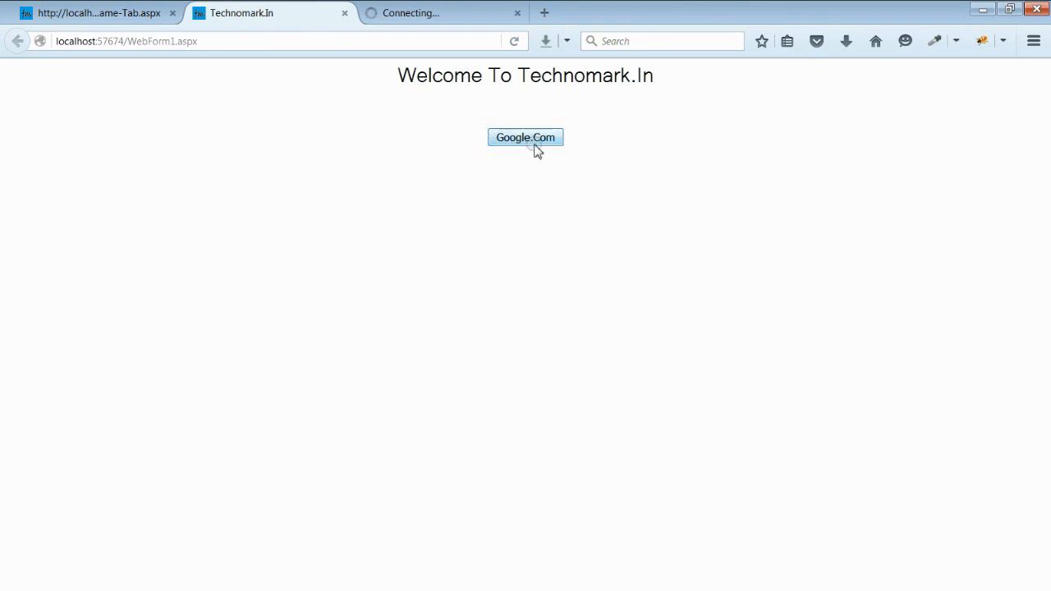
click(525, 137)
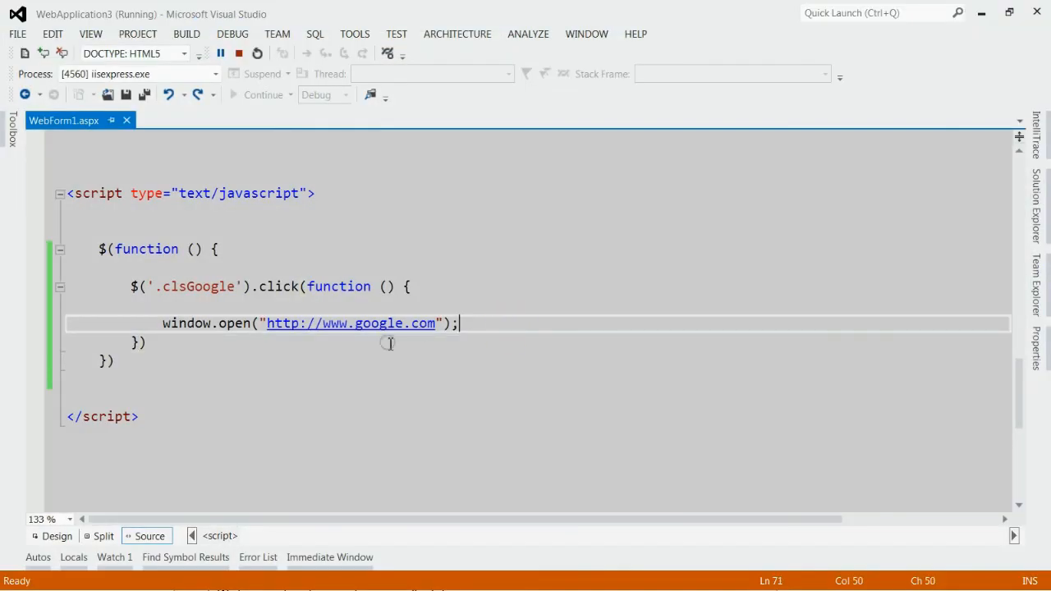
mouse_move(160, 323)
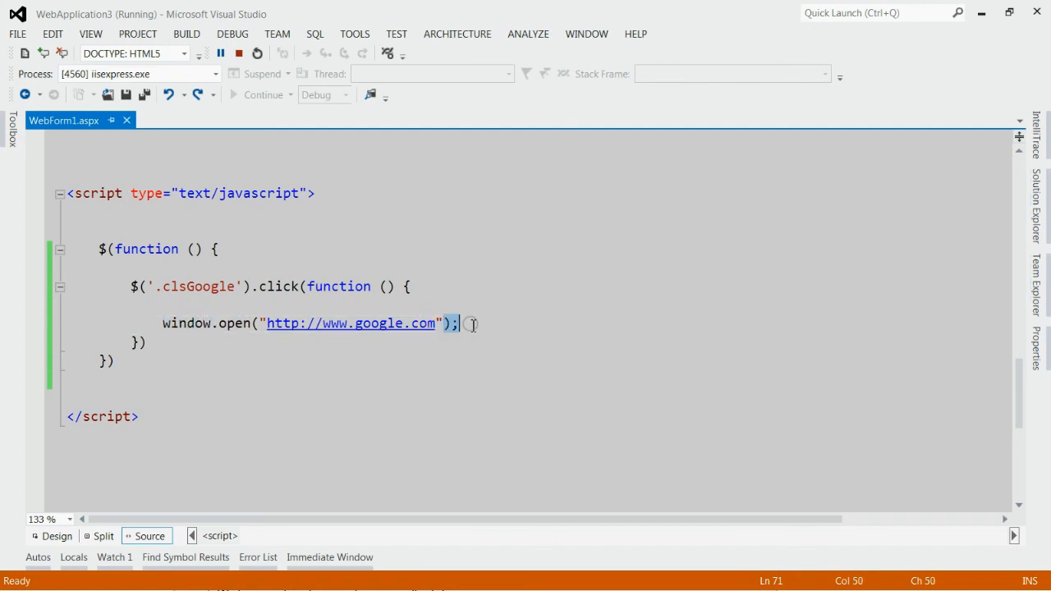
Add "_self" as window.open's second argument in WebForm1.aspx and save.
text(, "_self")
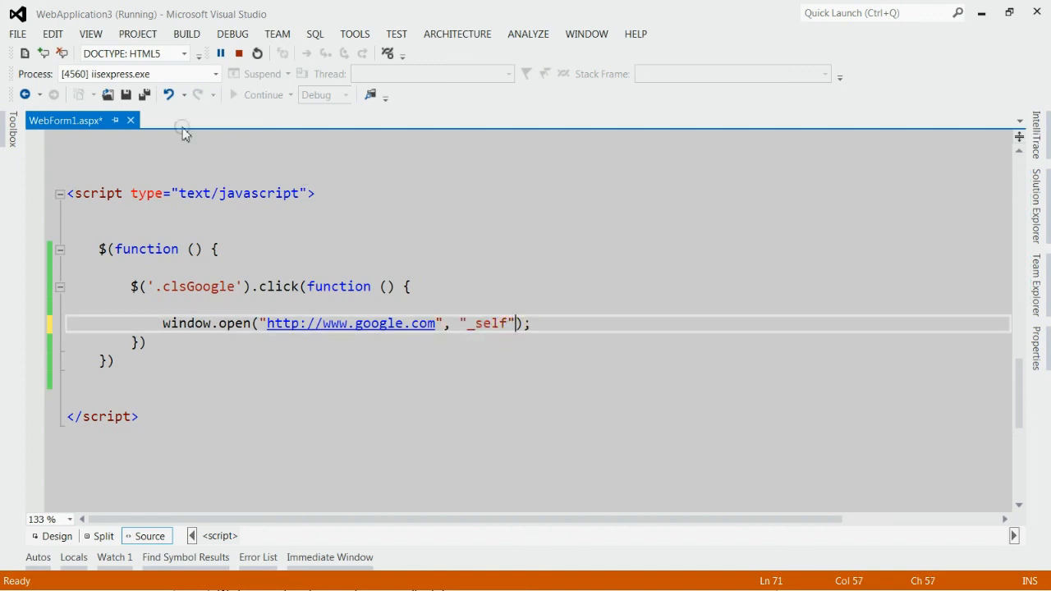
key(ctrl+s)
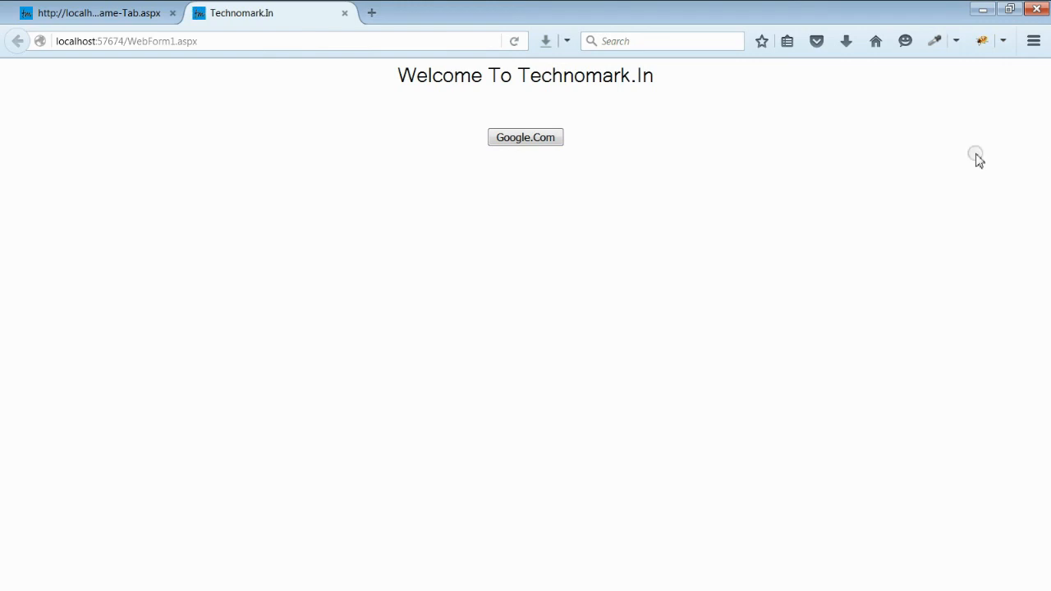
Retest the Google.Com button on the refreshed WebForm1.aspx page in Firefox.
click(526, 137)
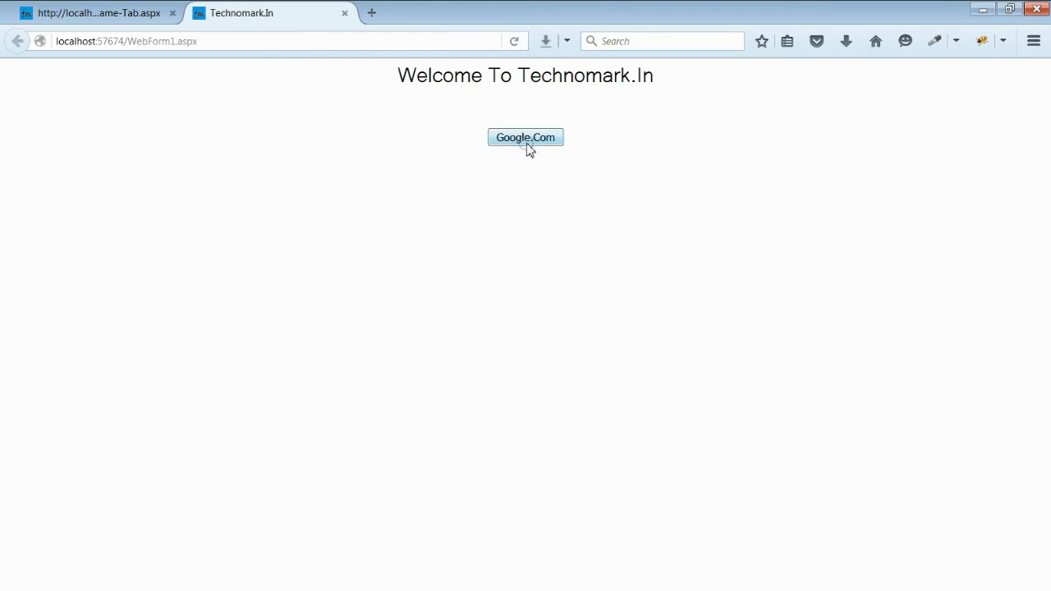
click(524, 137)
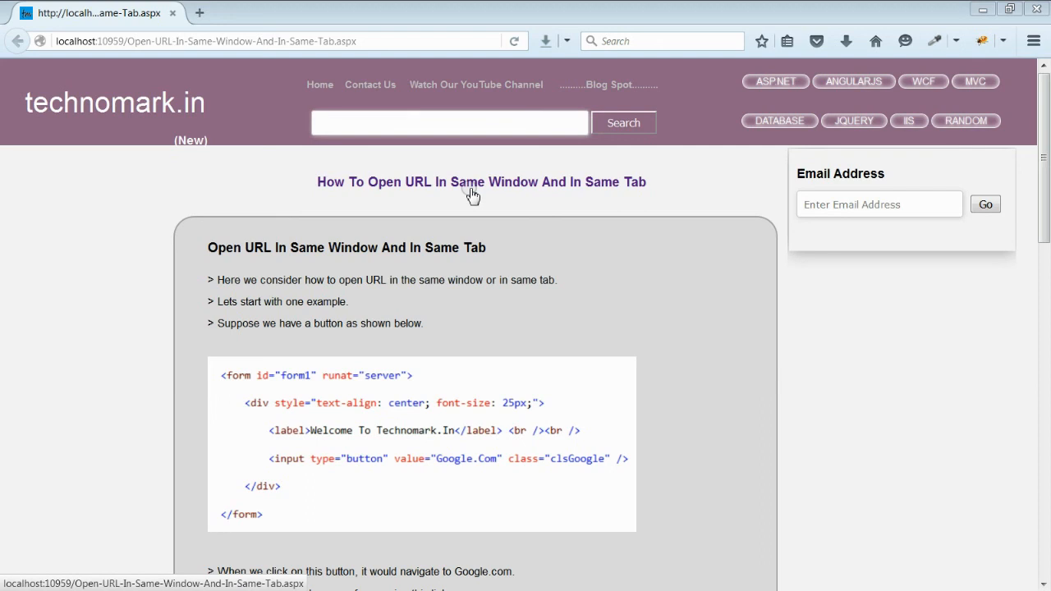
mouse_move(114, 329)
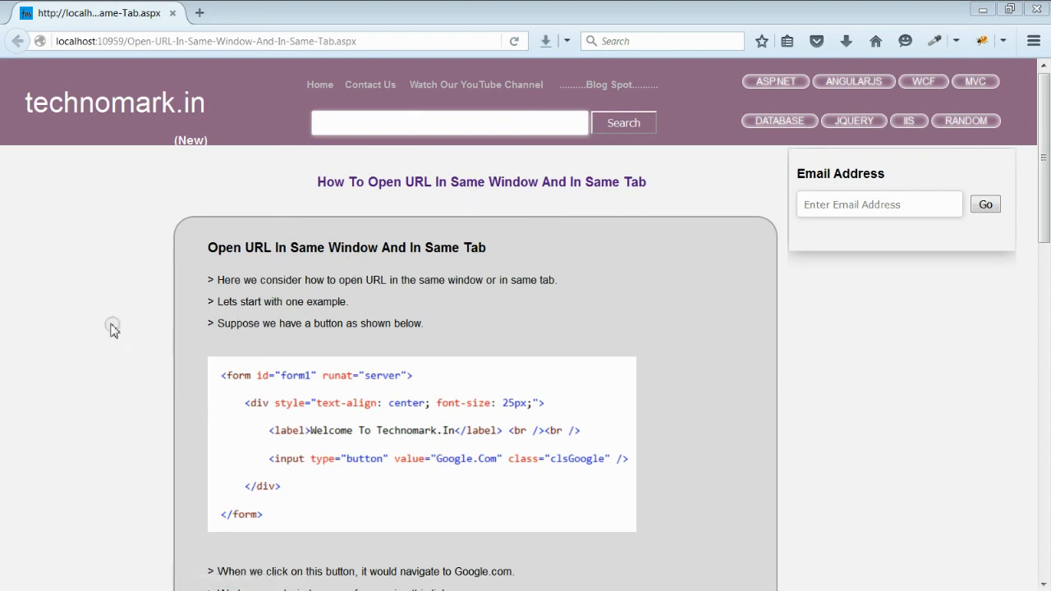